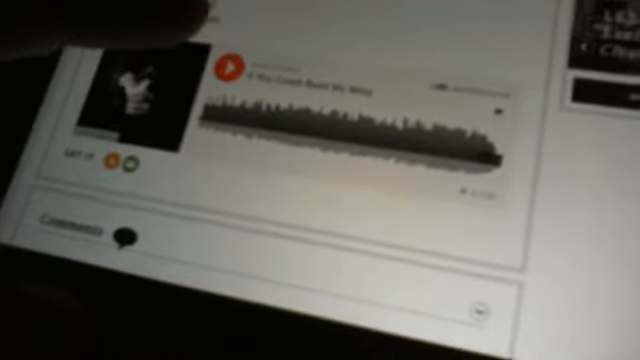
{"action": "left_click", "coordinate": [228, 72]}
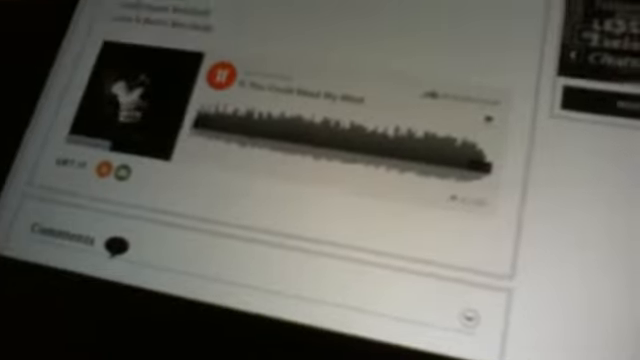